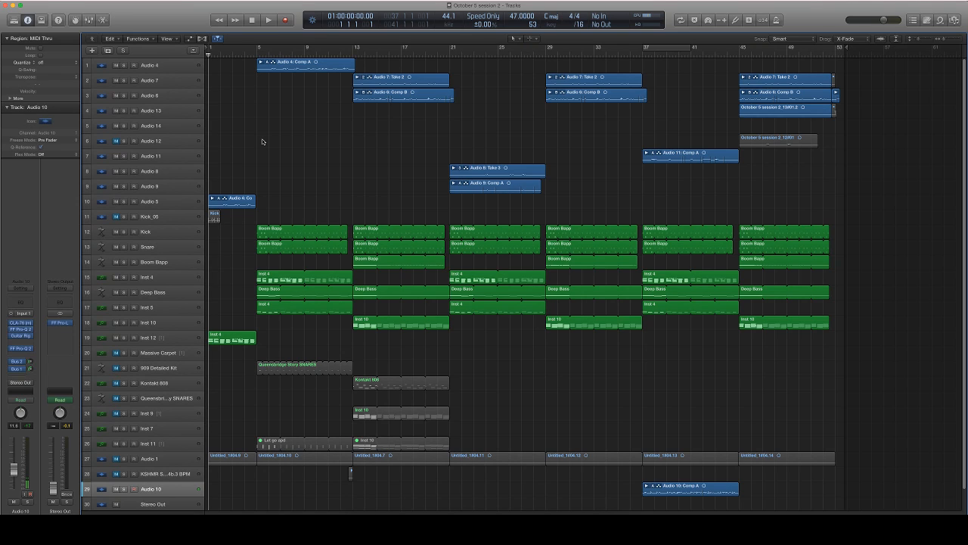
mouse_move(173, 230)
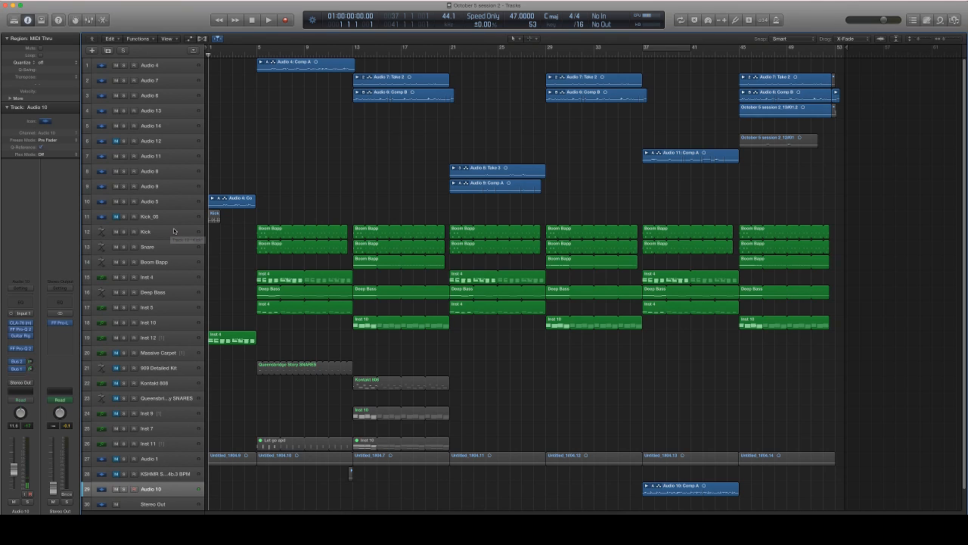
mouse_move(174, 231)
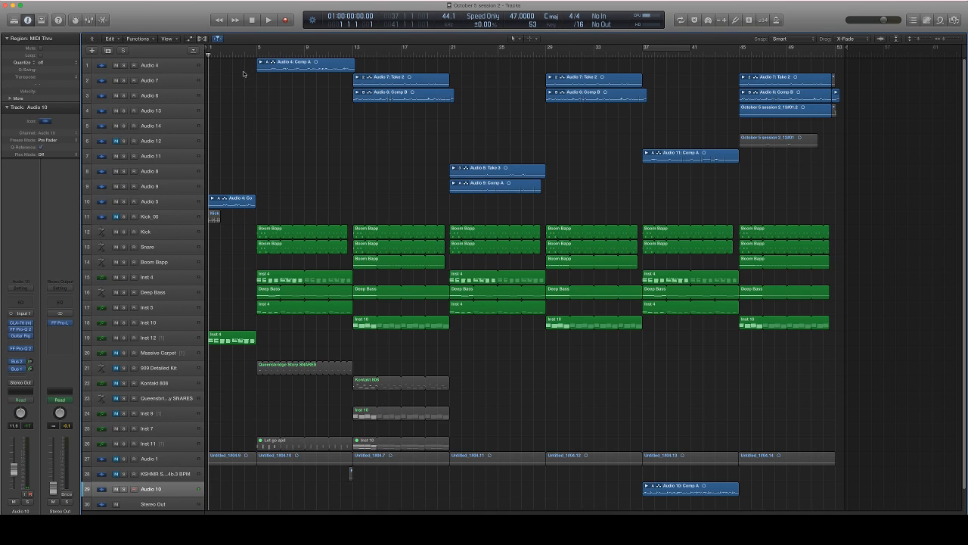
Step: Solo Audio 5 and show its iZotope VocalSynth 'in my head' preset during playback
left_click(268, 20)
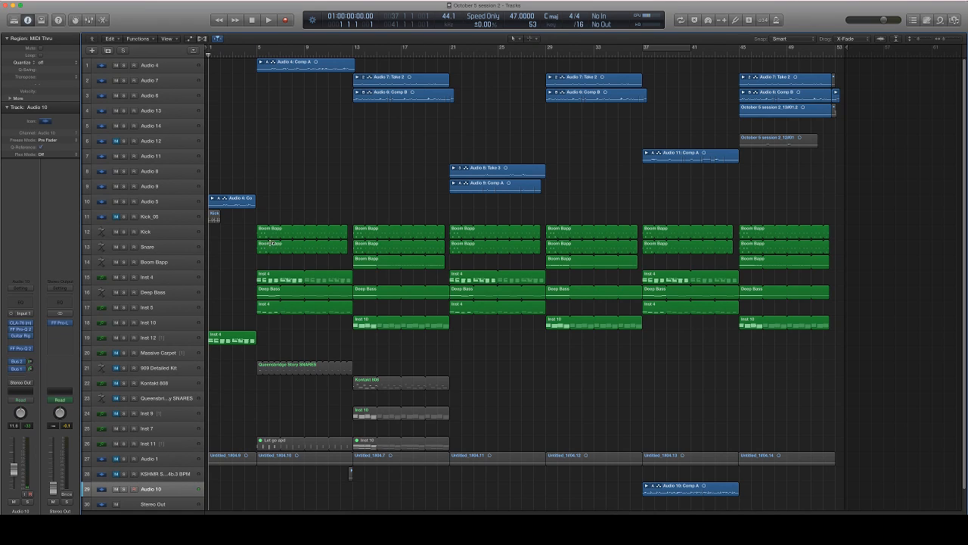
mouse_move(281, 276)
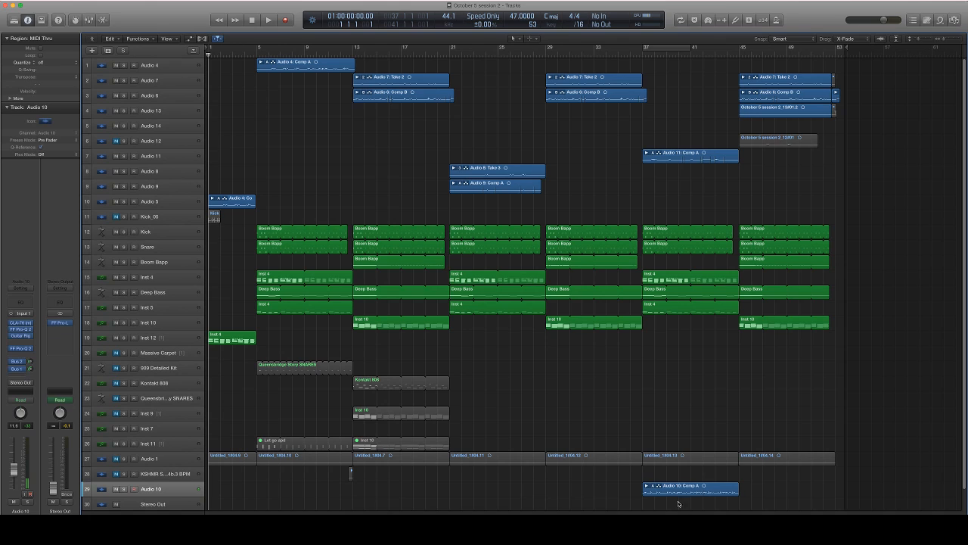
left_click(688, 486)
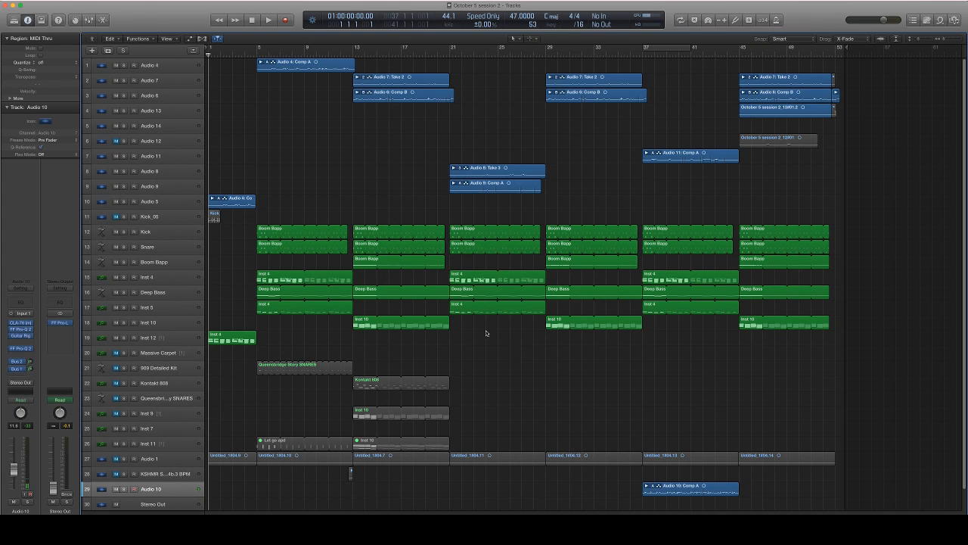
mouse_move(421, 333)
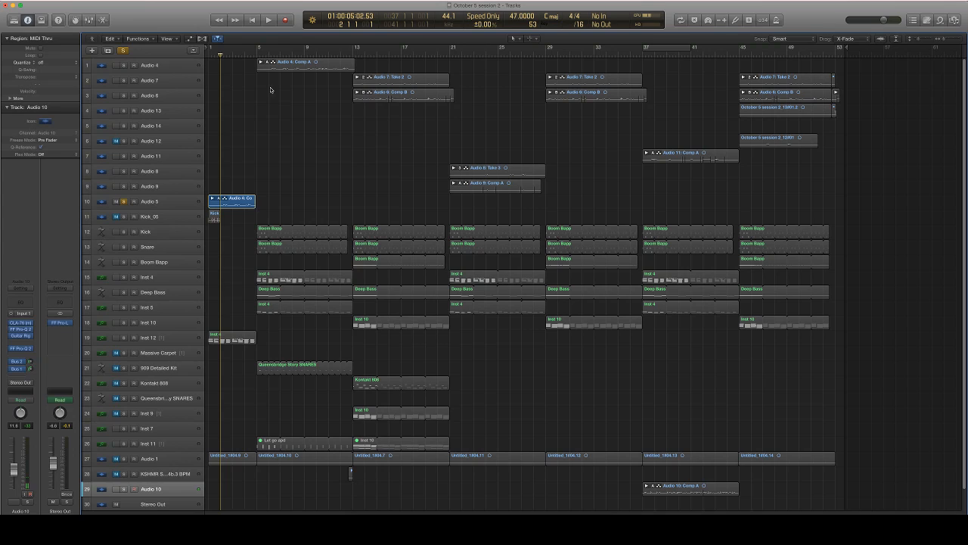
left_click(150, 201)
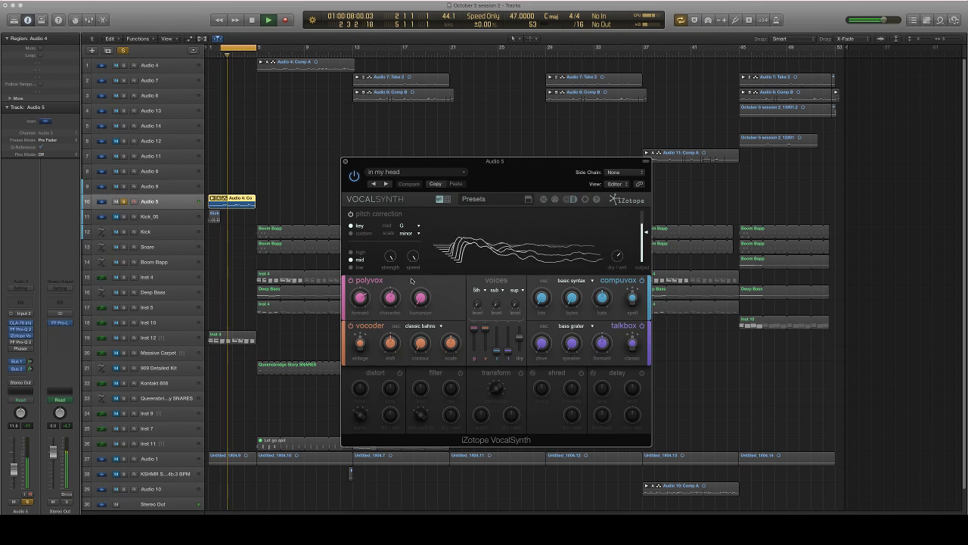
Step: Show Audio 5's FabFilter Pro-Q 2 with its low-pass cut around 157 Hz
left_click(268, 20)
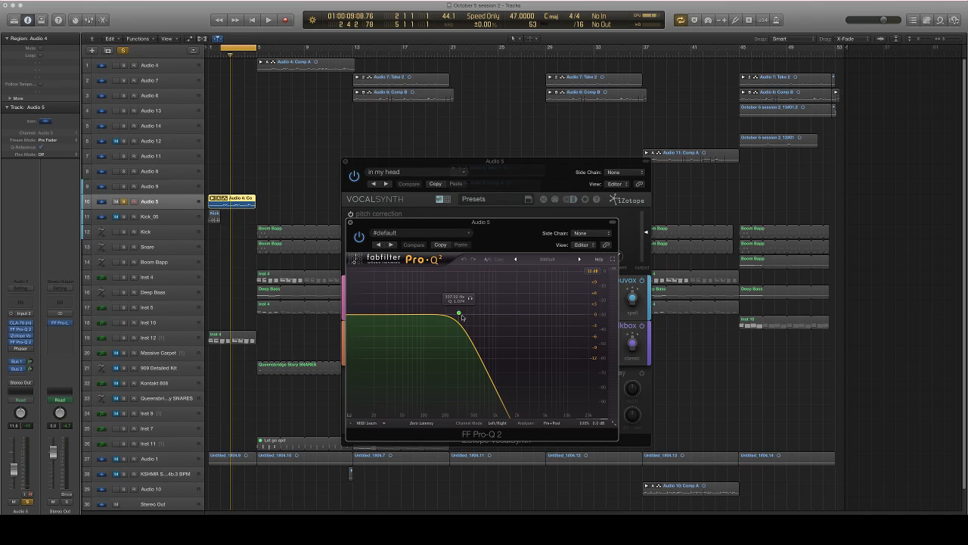
Step: Close Audio 5's plugins, unsolo it, and select Audio 4's 'Comp A' region
left_click(268, 20)
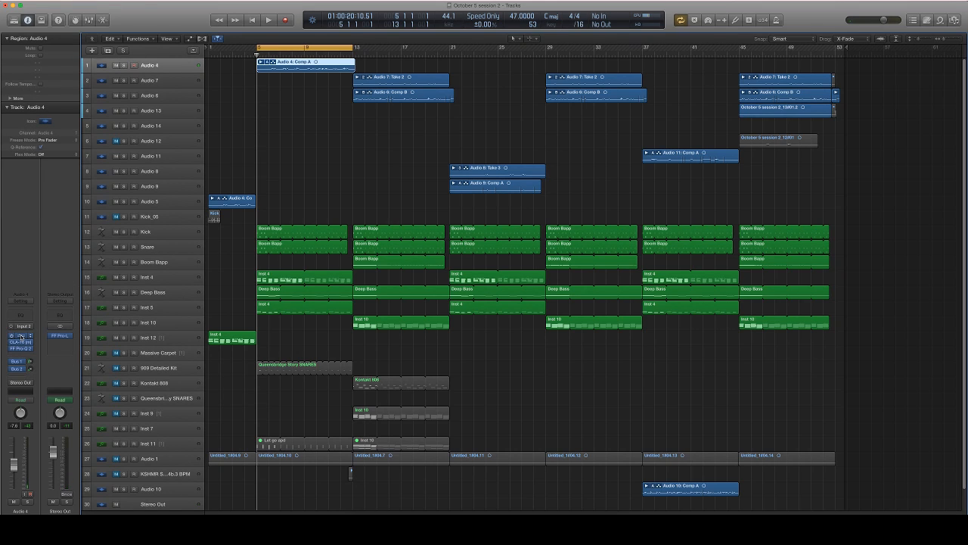
Step: Show Audio 4's Nectar and CLA-76, then Pro-Q 2's 134 Hz low cut and dip
left_click(21, 335)
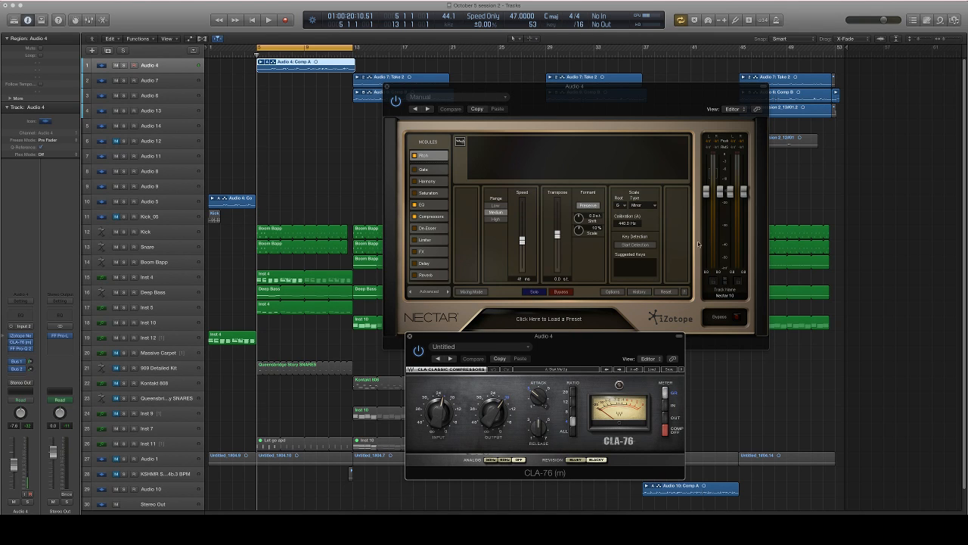
mouse_move(653, 346)
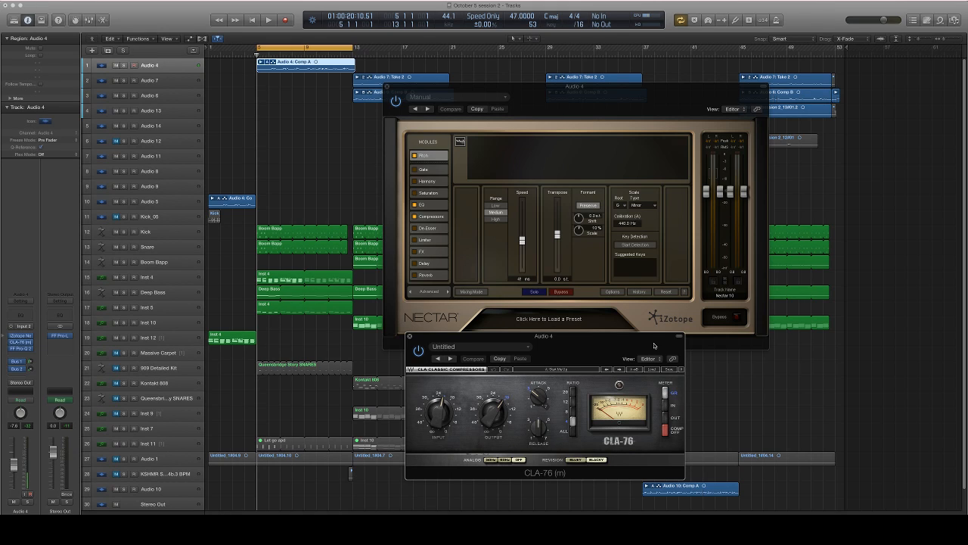
mouse_move(317, 326)
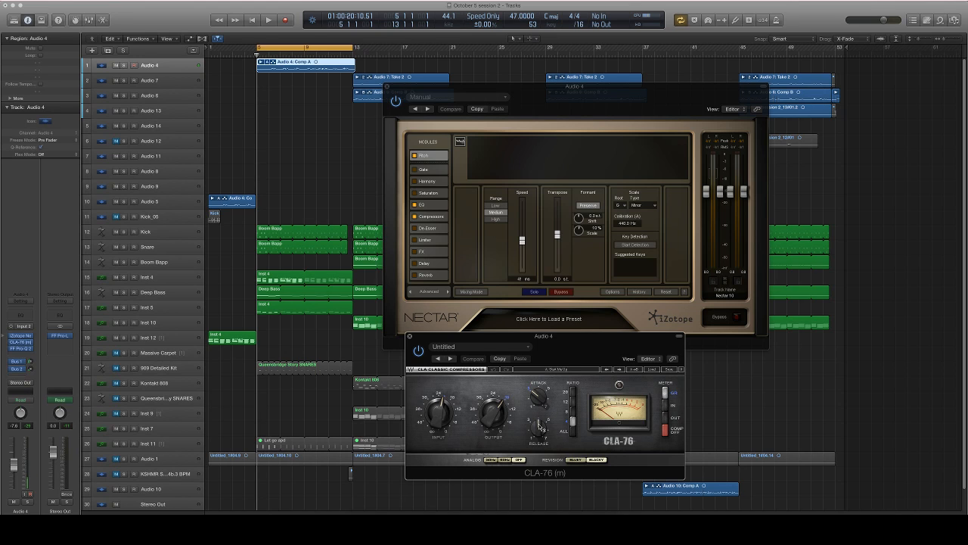
mouse_move(548, 427)
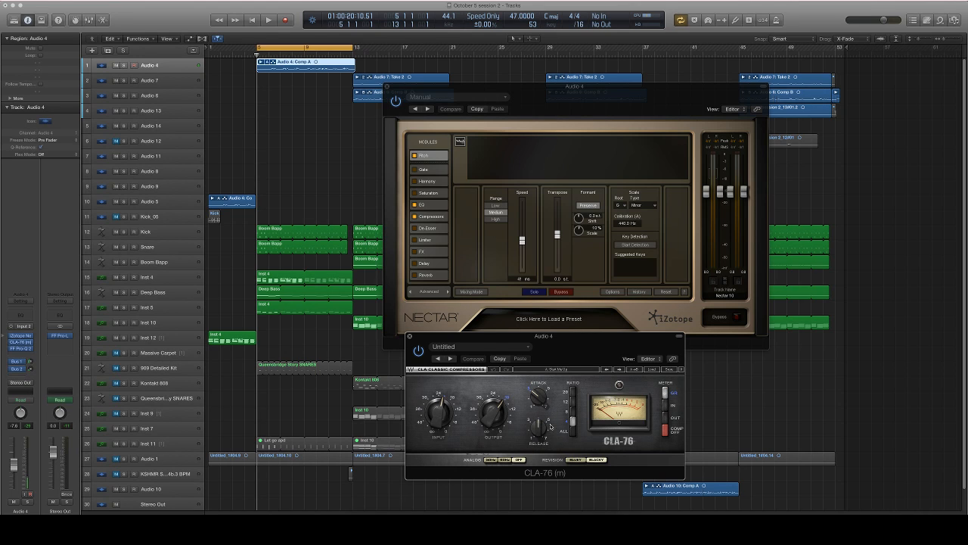
left_click(268, 20)
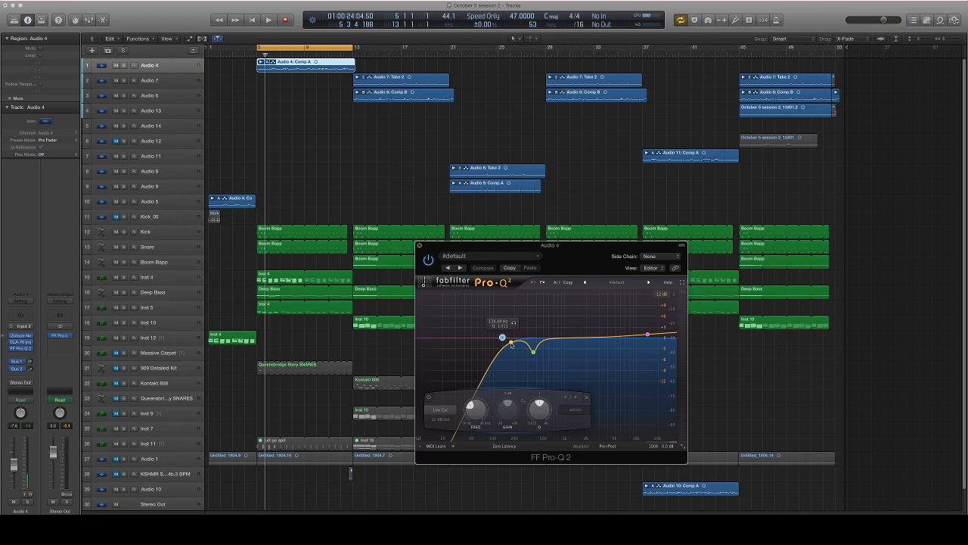
Step: Close Audio 4's Pro-Q 2 and show Audio 6's iZotope Nectar 2 vocal settings
left_click_drag(533, 350, 533, 351)
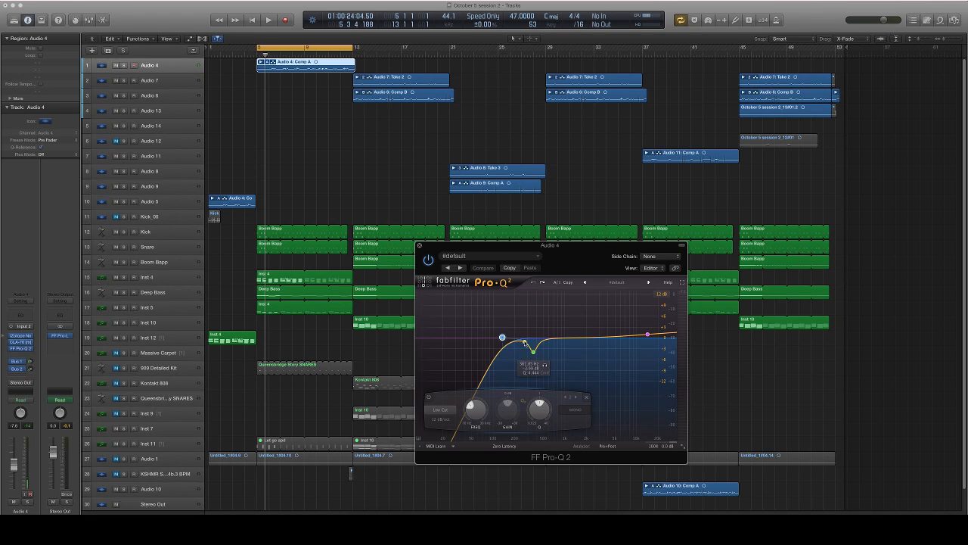
left_click_drag(533, 352, 535, 353)
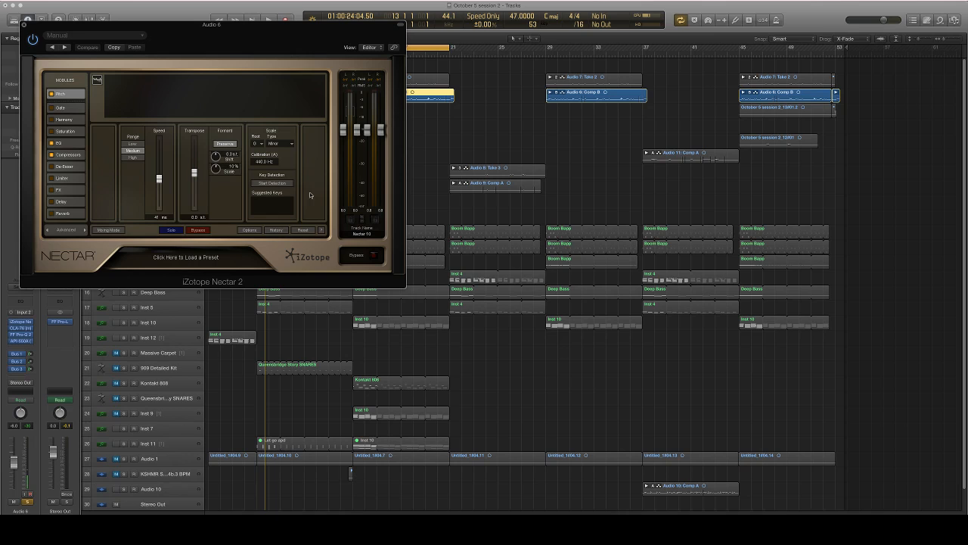
Step: View Audio 6's CLA-76 and Pro-Q 2 during playback, then pick a Bus 2 plug-in
left_click(22, 39)
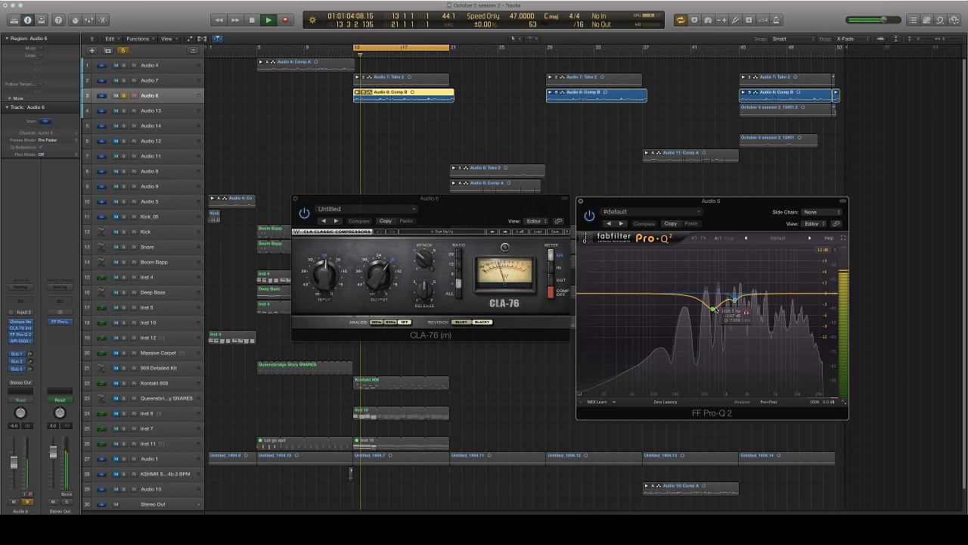
left_click_drag(735, 299, 714, 308)
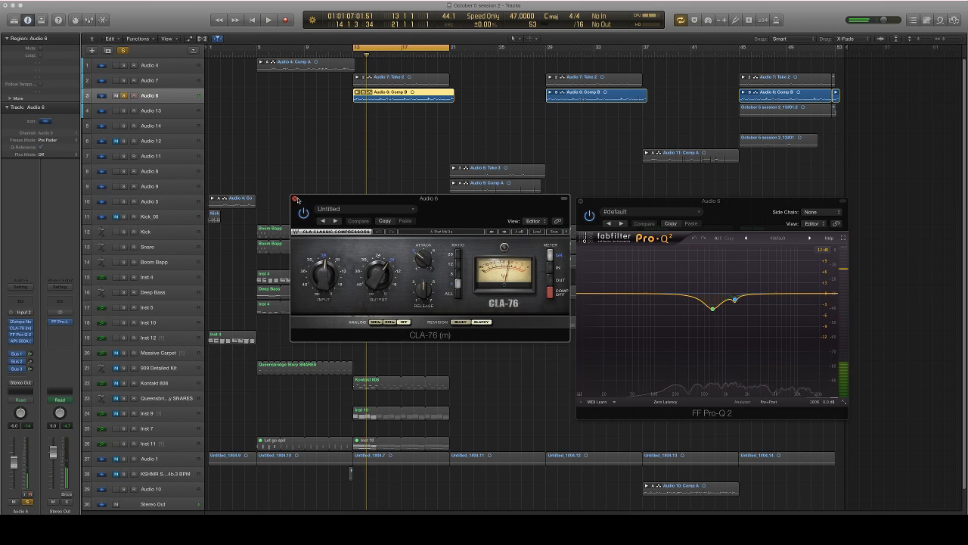
left_click(297, 199)
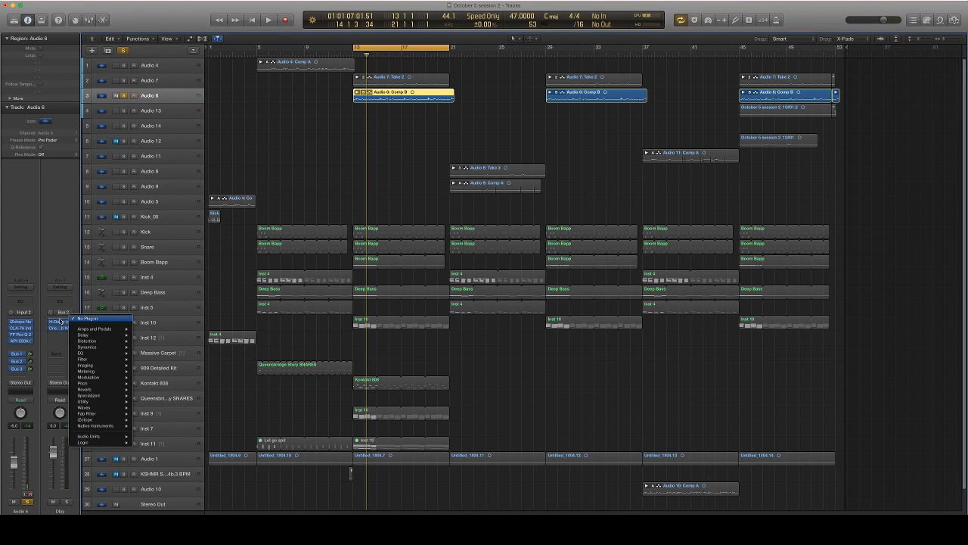
Step: Dismiss the plug-in list unchosen, leaving Bus 2 showing the Waves H-Delay
left_click(62, 321)
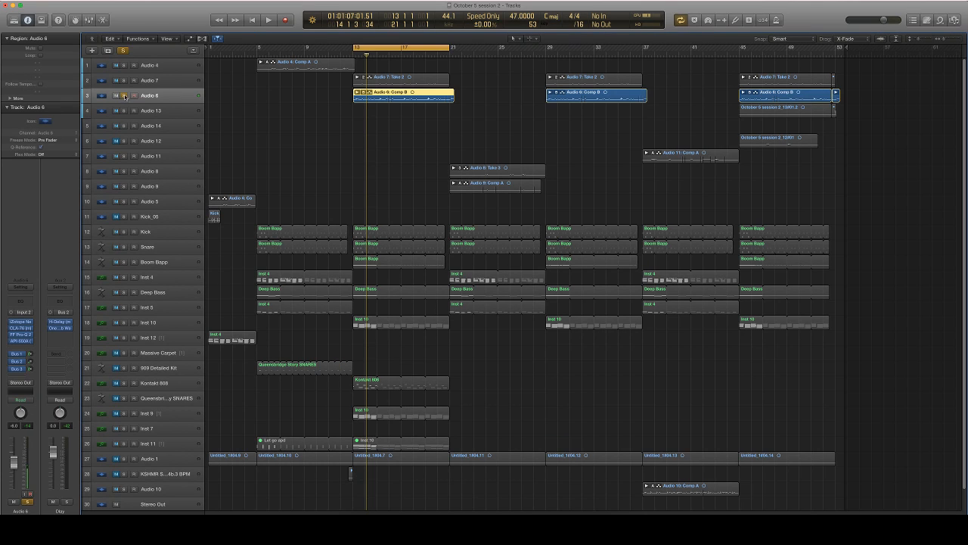
mouse_move(124, 96)
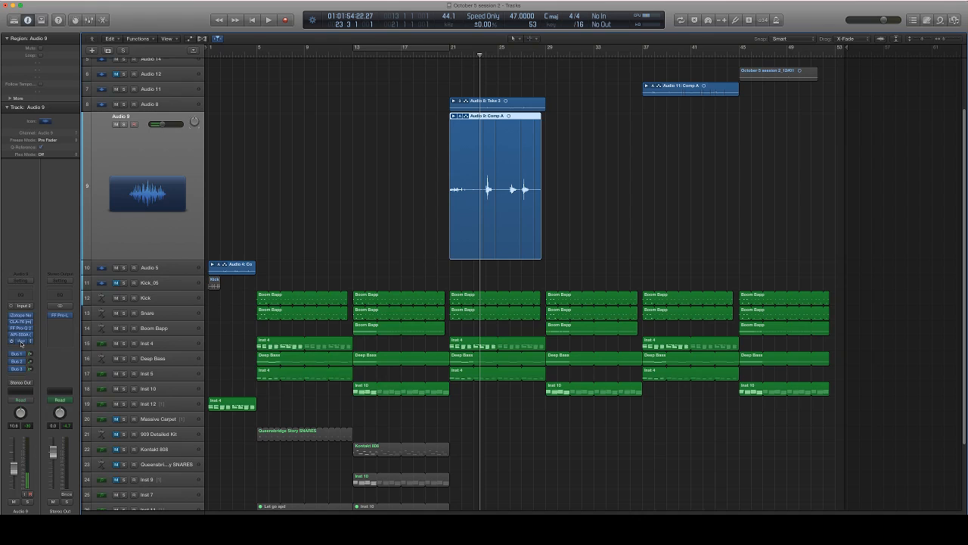
Step: Open Audio 9's Waves Doubler2 settings and start playback to hear them
left_click(21, 340)
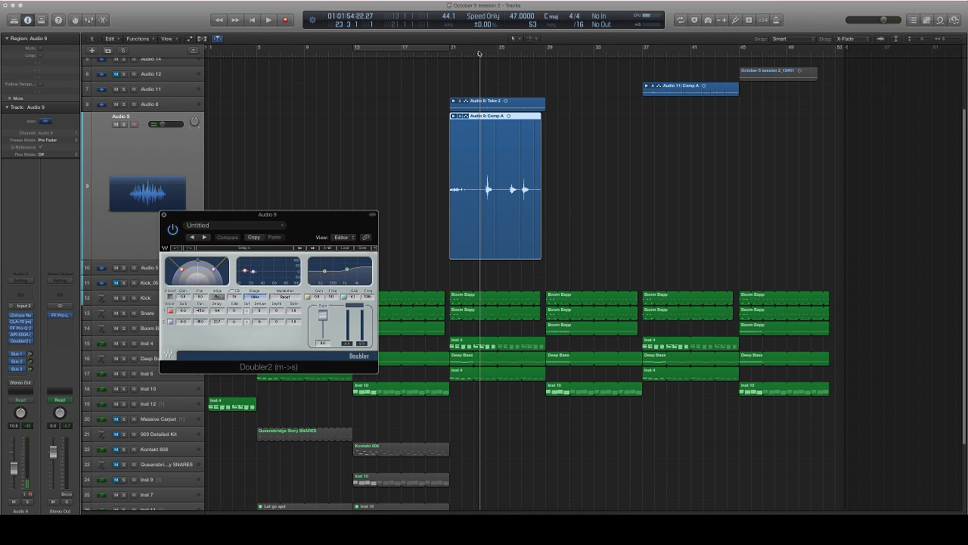
left_click(268, 19)
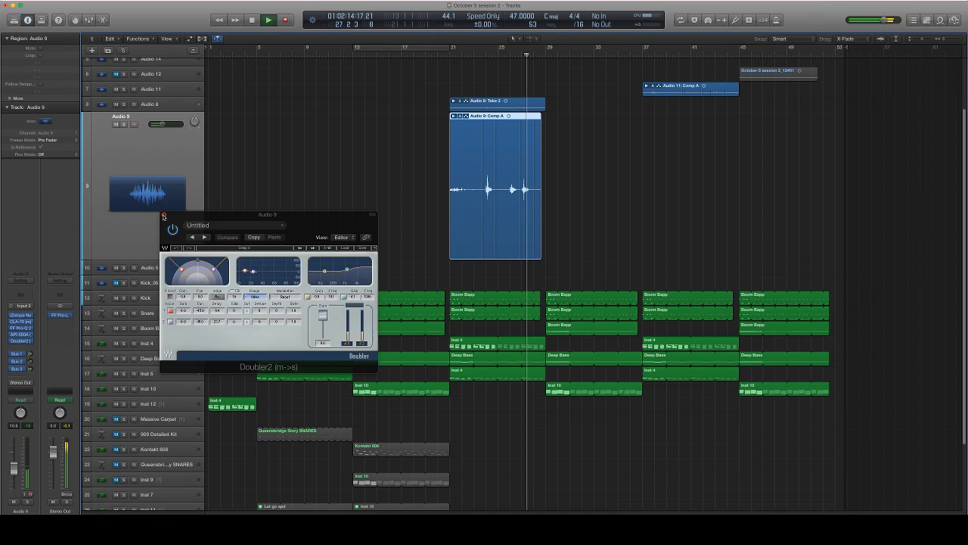
Step: Stop playback and close Audio 9's Doubler2 window, returning to the full arrangement
left_click(163, 216)
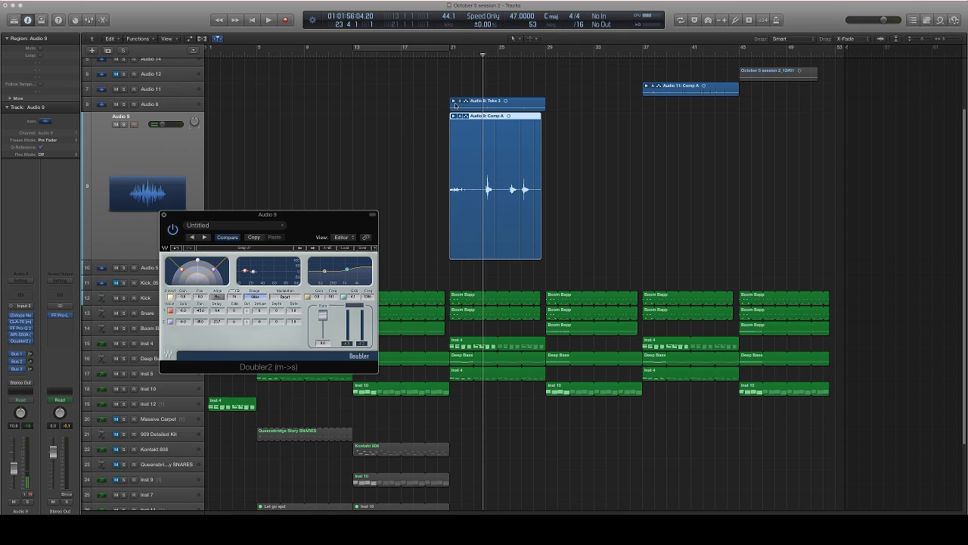
left_click(268, 20)
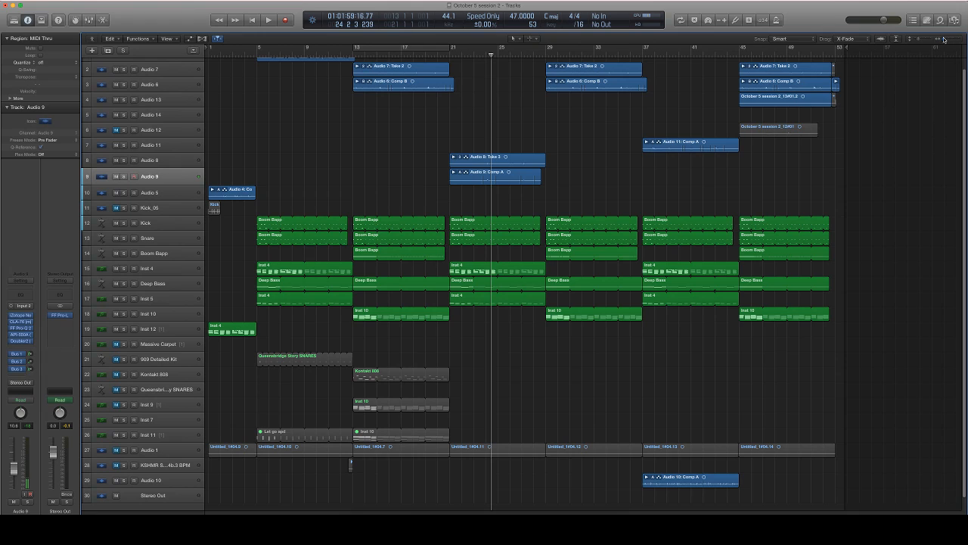
Step: Select Audio 10 and open its CLA-76 and FabFilter Pro-Q 2 low-cut windows
left_click(545, 54)
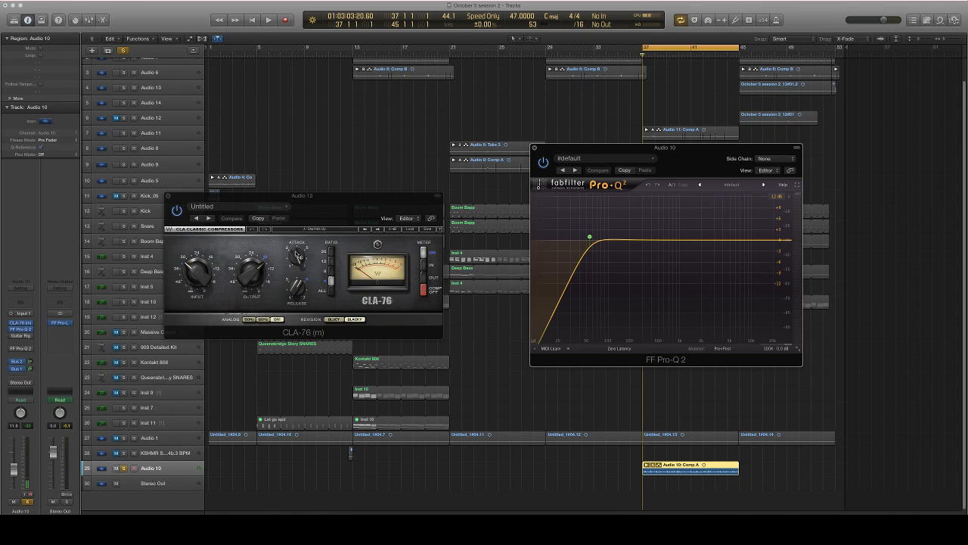
Step: Show Audio 10's Guitar Rig 5 amp chain, then its second Pro-Q 2 EQ
left_click(268, 20)
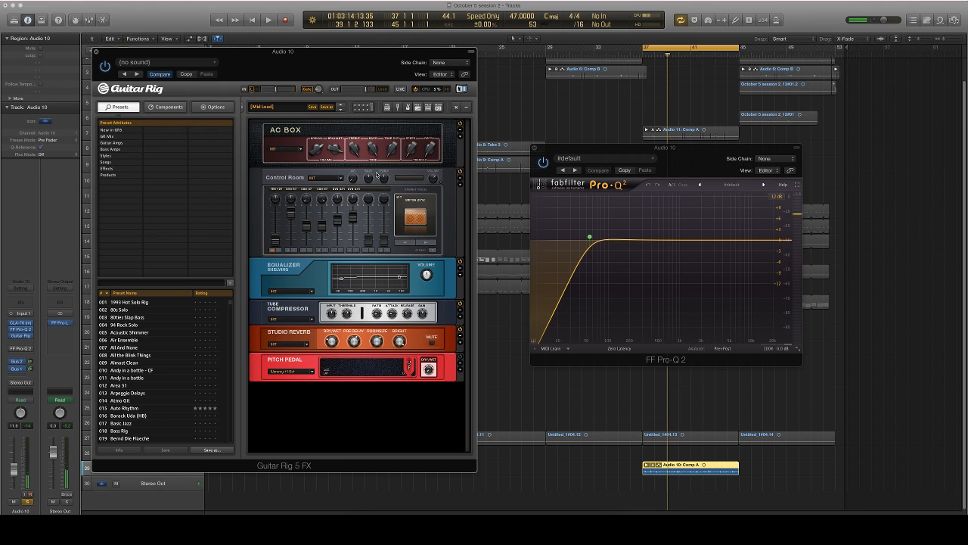
left_click(268, 20)
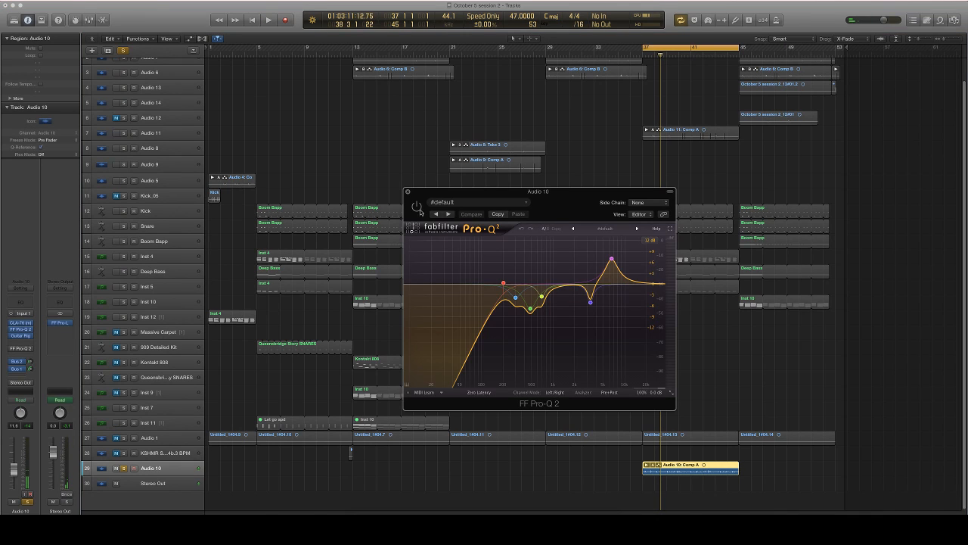
Step: Move the Pro-Q 2 window lower left and review its band settings
left_click(417, 206)
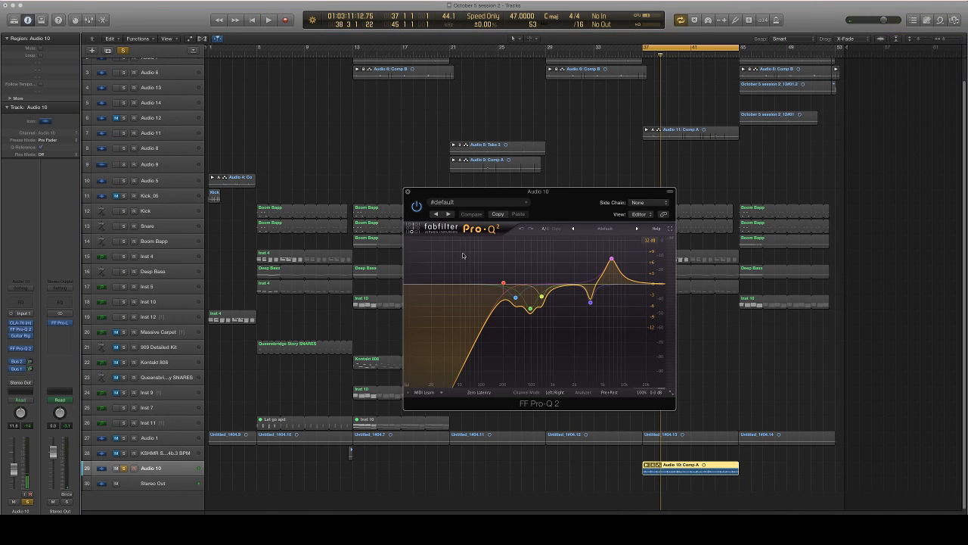
left_click_drag(539, 191, 436, 218)
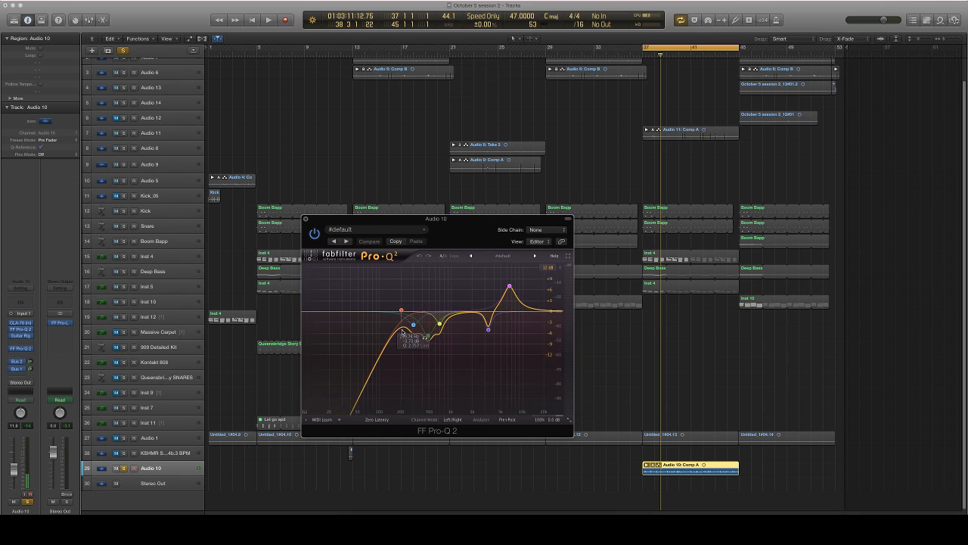
left_click_drag(414, 324, 441, 323)
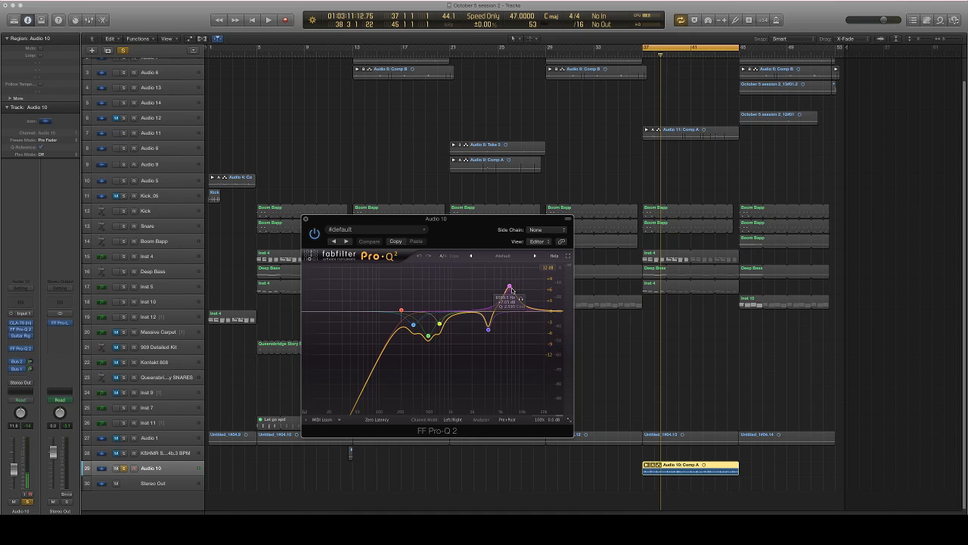
left_click_drag(489, 306, 490, 329)
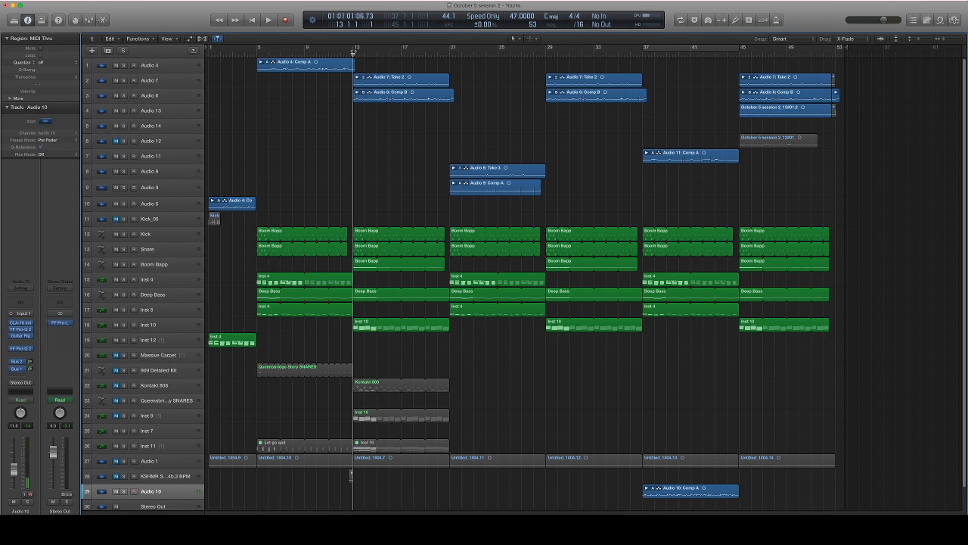
mouse_move(352, 50)
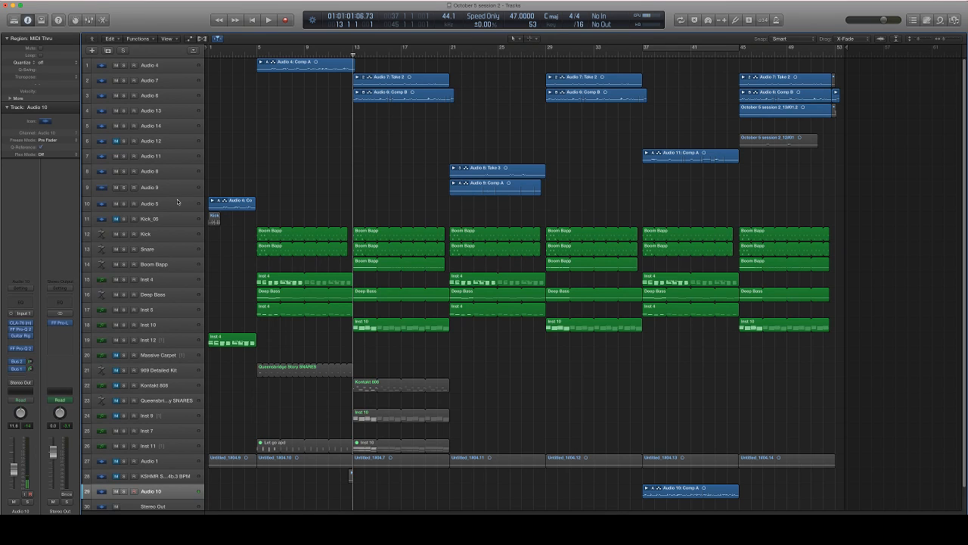
Step: Select Audio 5, then the Kick track to show its EXS24, EQ and delay inserts
left_click(151, 203)
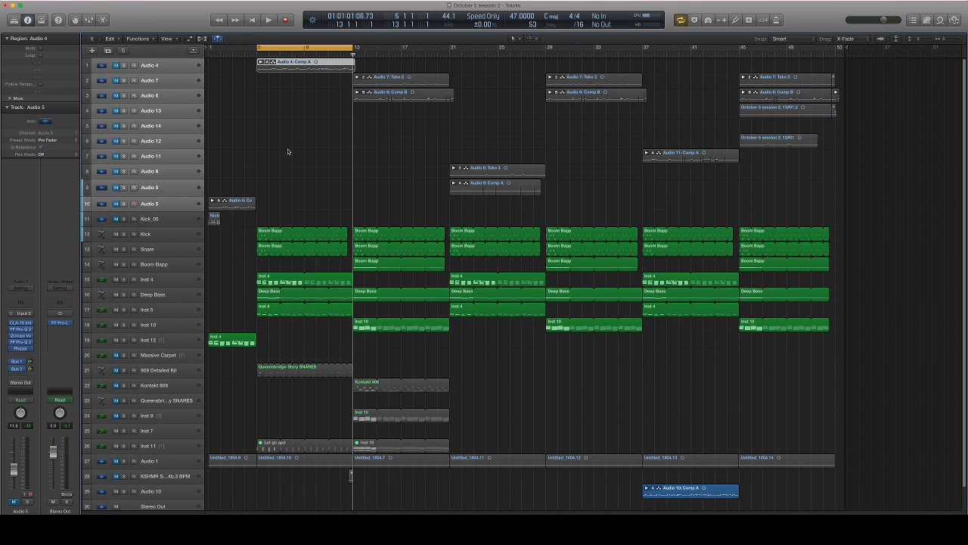
left_click(147, 233)
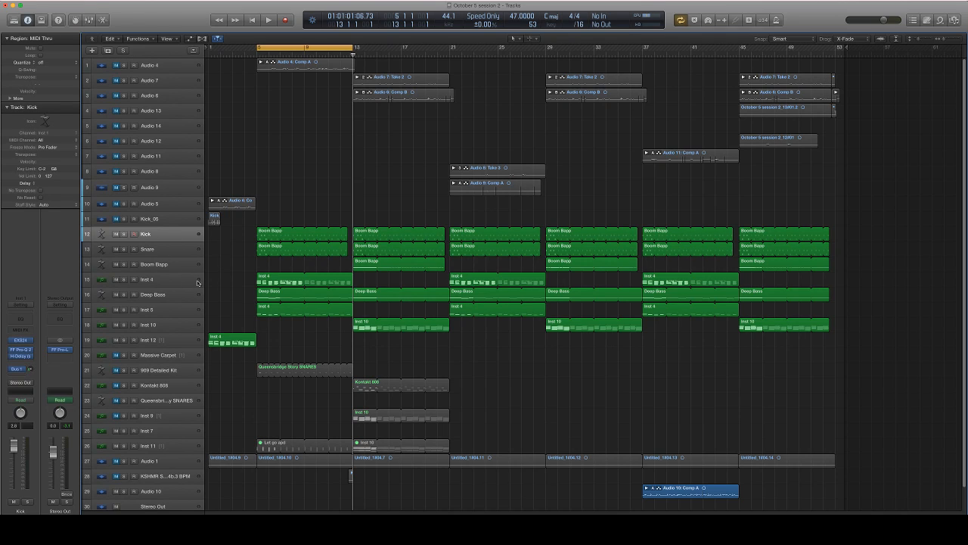
mouse_move(129, 308)
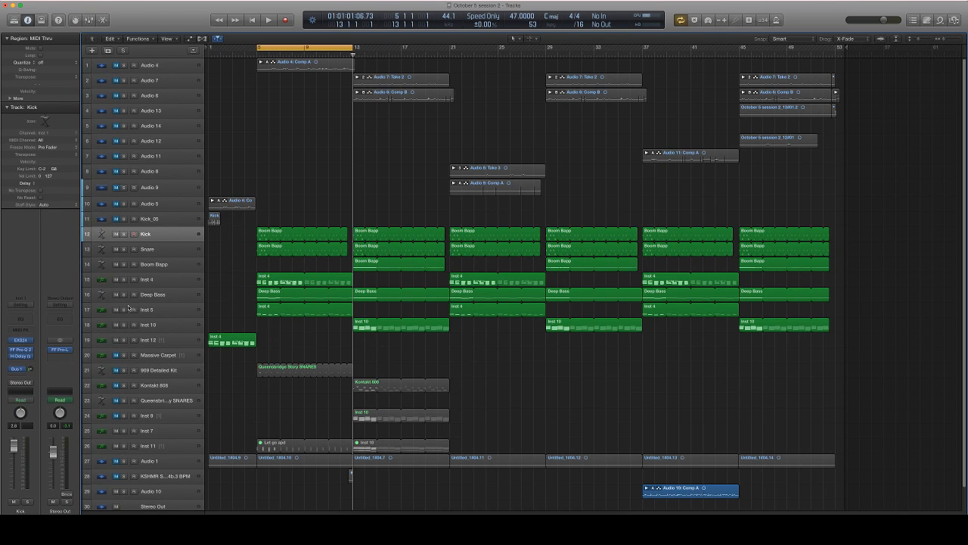
Step: On the Kick's Pro-Q 2, boost the middle band to about +12 dB, then notch it deeply
left_click(146, 309)
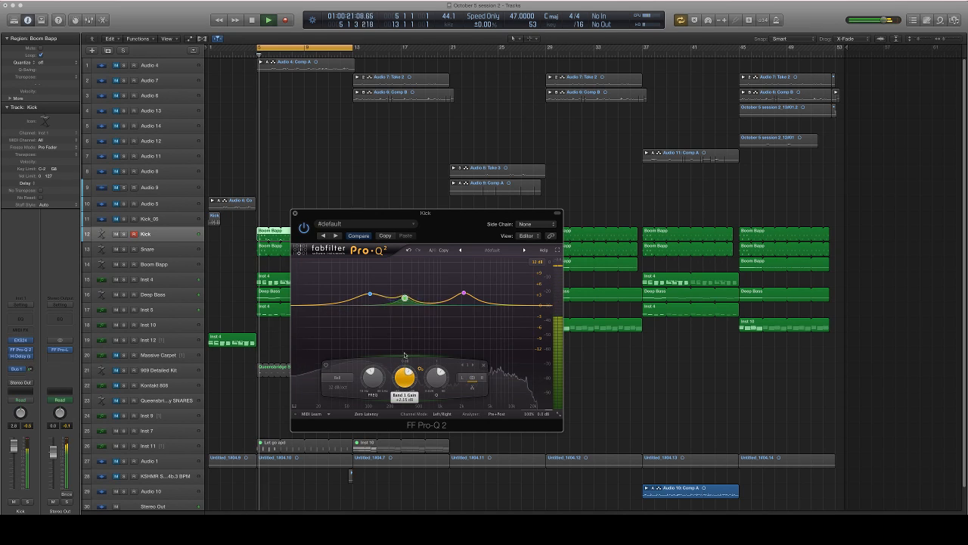
left_click_drag(404, 296, 405, 260)
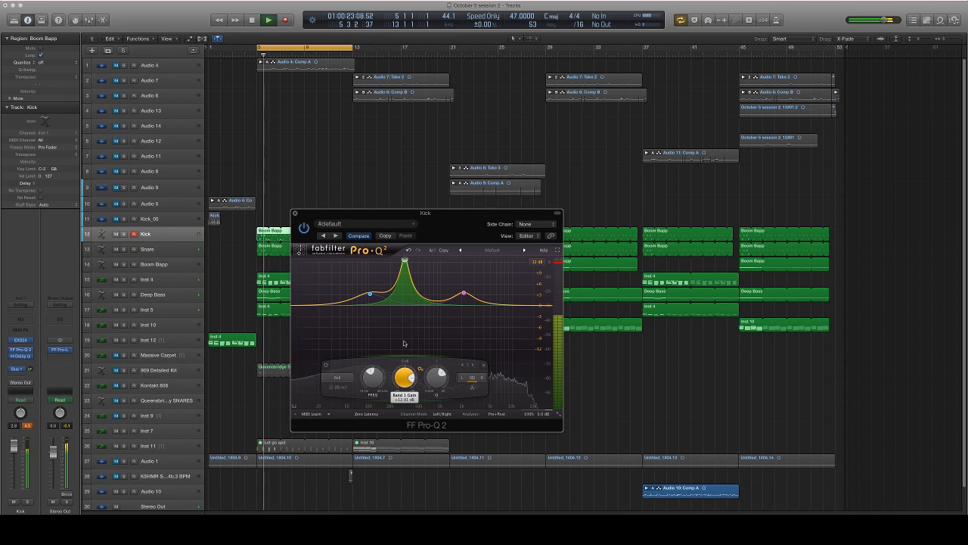
left_click_drag(405, 261, 404, 348)
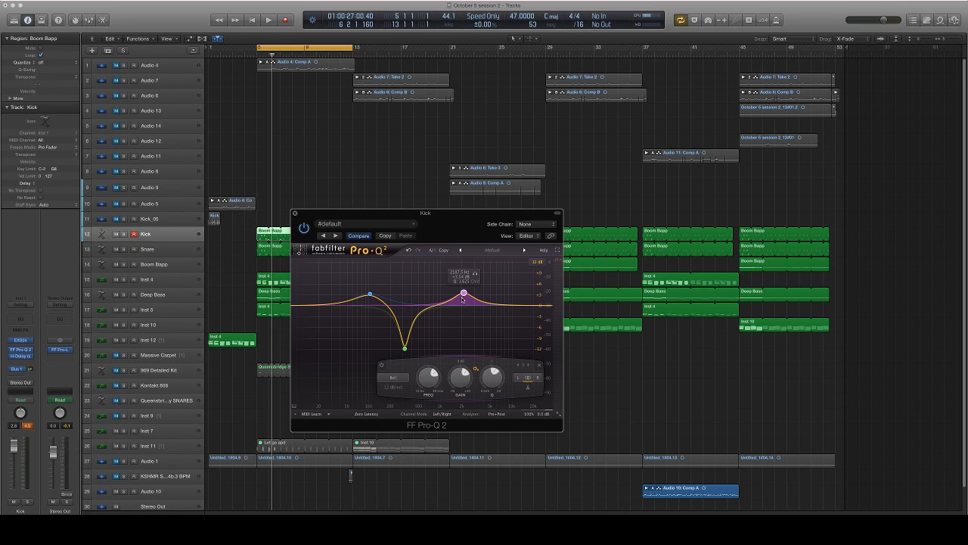
mouse_move(435, 294)
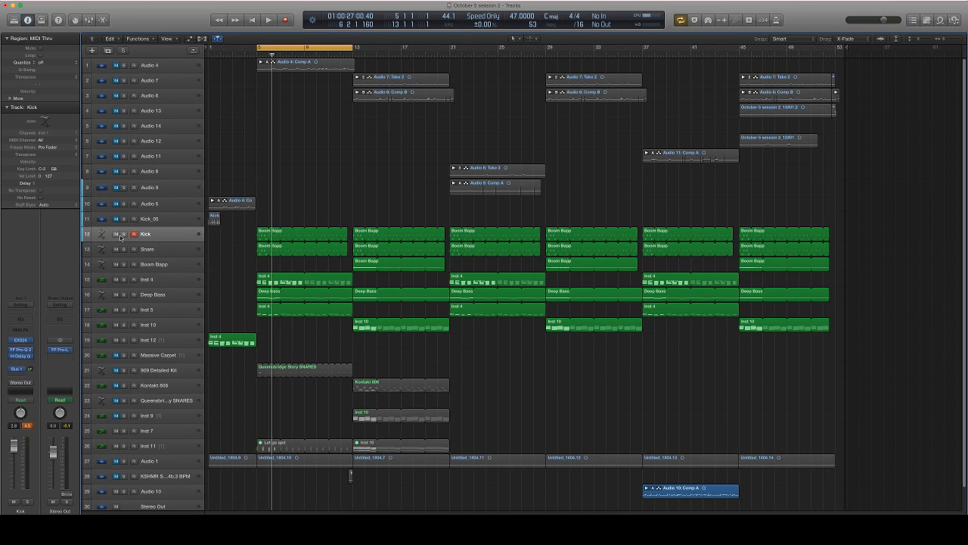
mouse_move(135, 234)
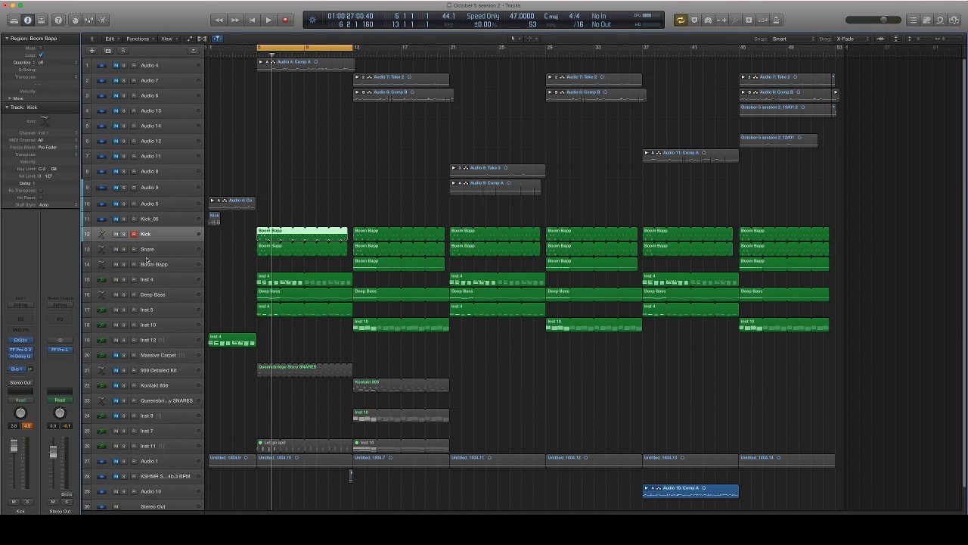
Step: Solo Deep Bass, then move the solo to the Inst 5 synth track
left_click(151, 294)
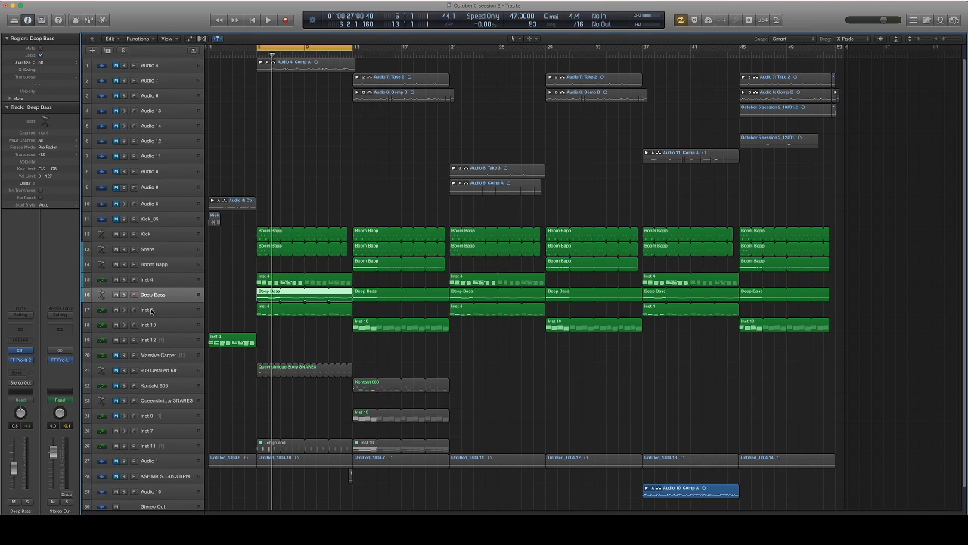
left_click(152, 280)
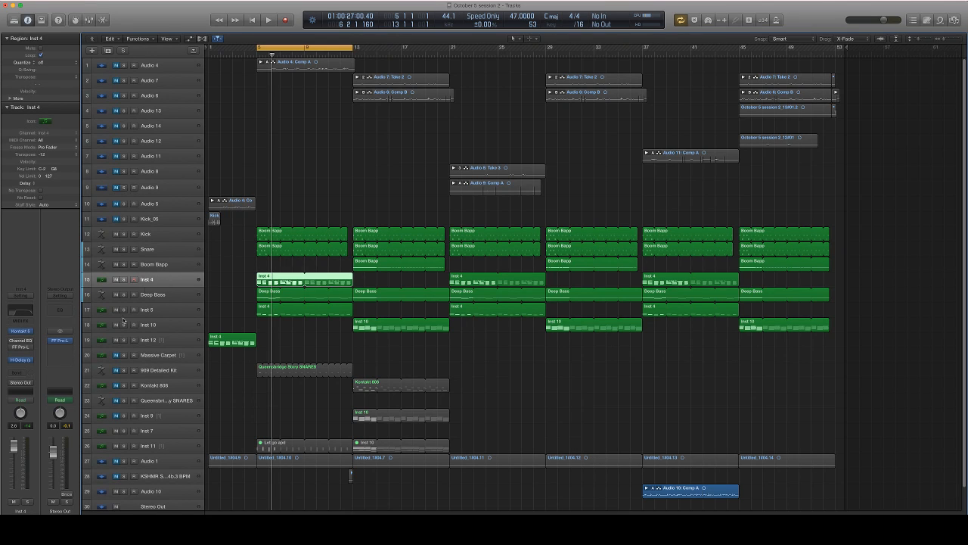
left_click(151, 294)
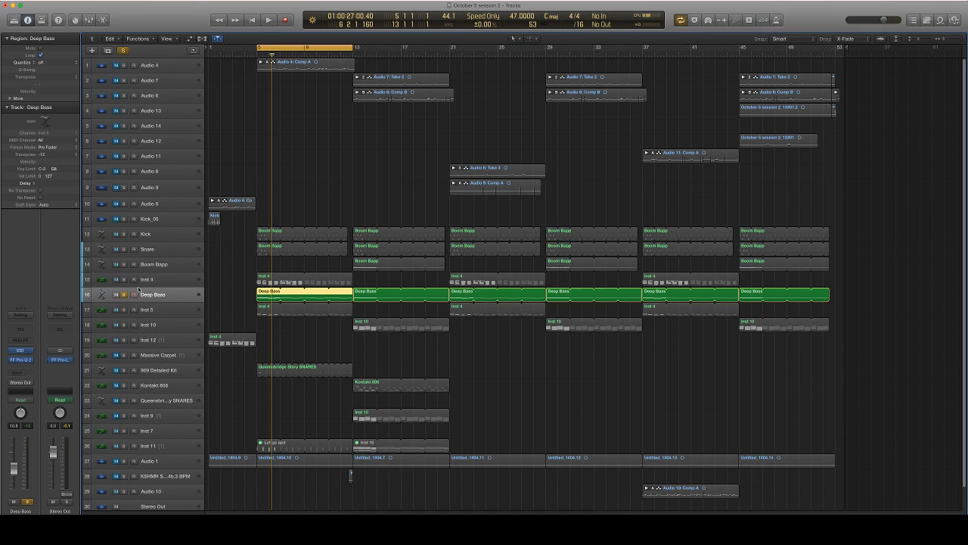
mouse_move(140, 291)
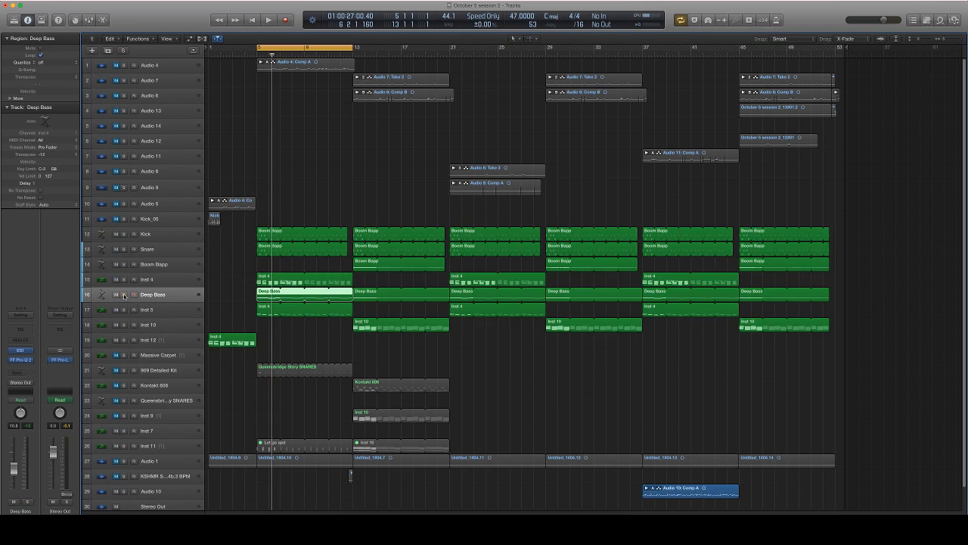
left_click(123, 309)
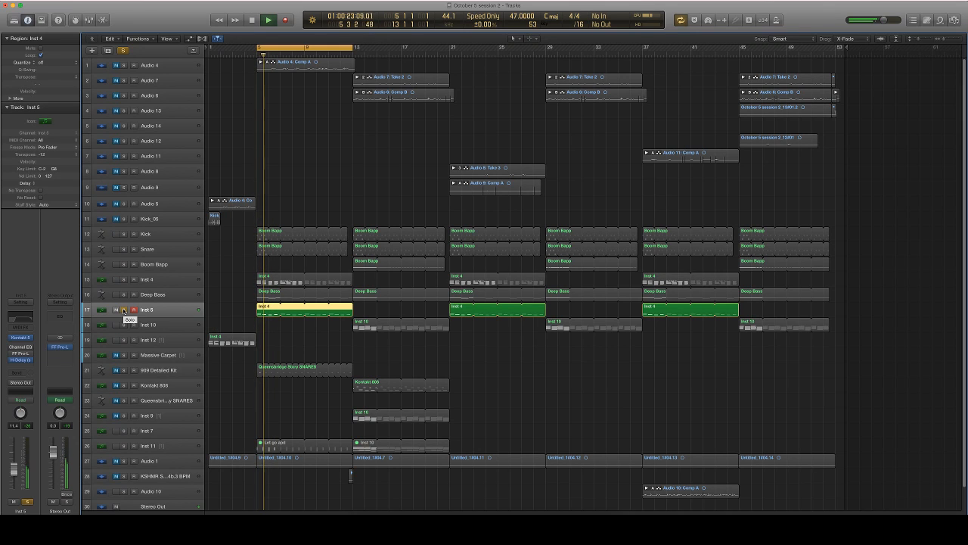
Step: Unsolo Inst 5 and play the full mix from near the start
left_click(267, 20)
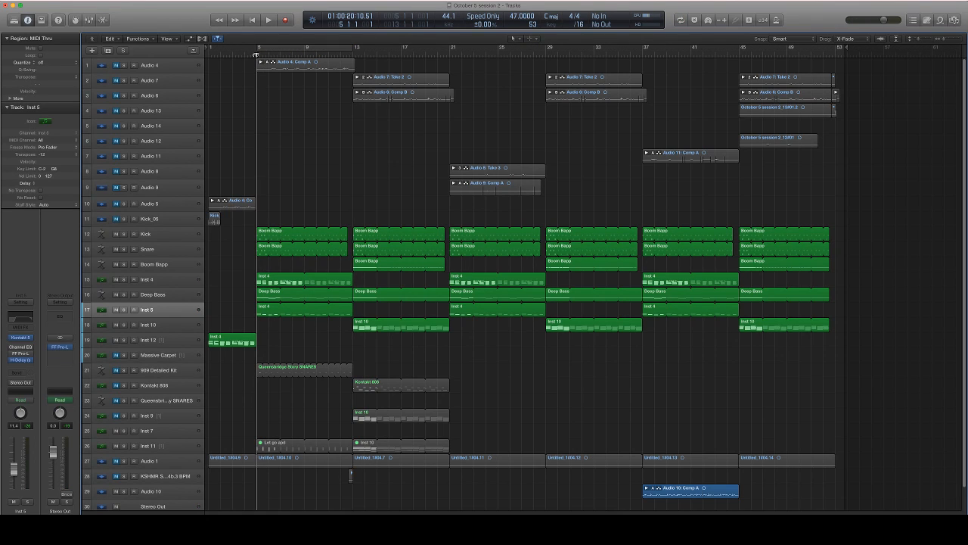
left_click(269, 20)
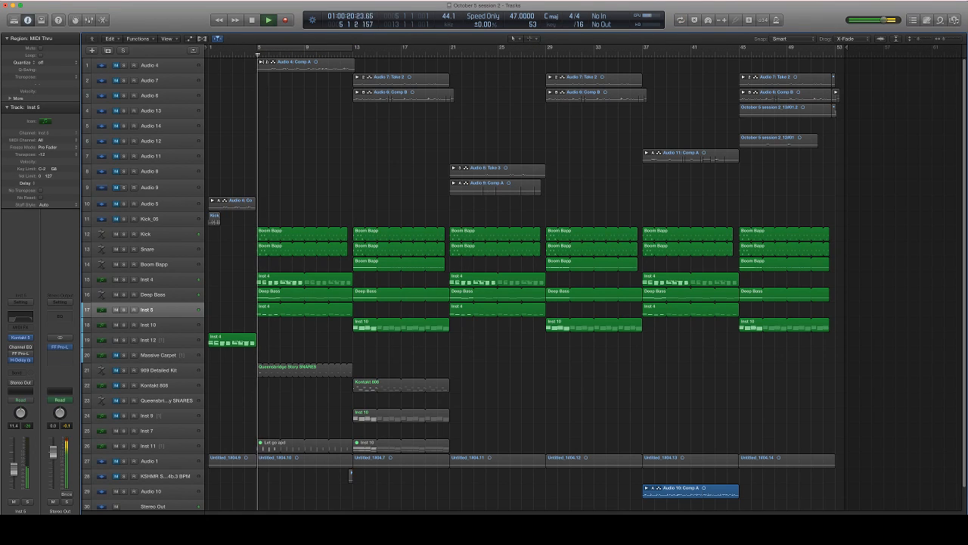